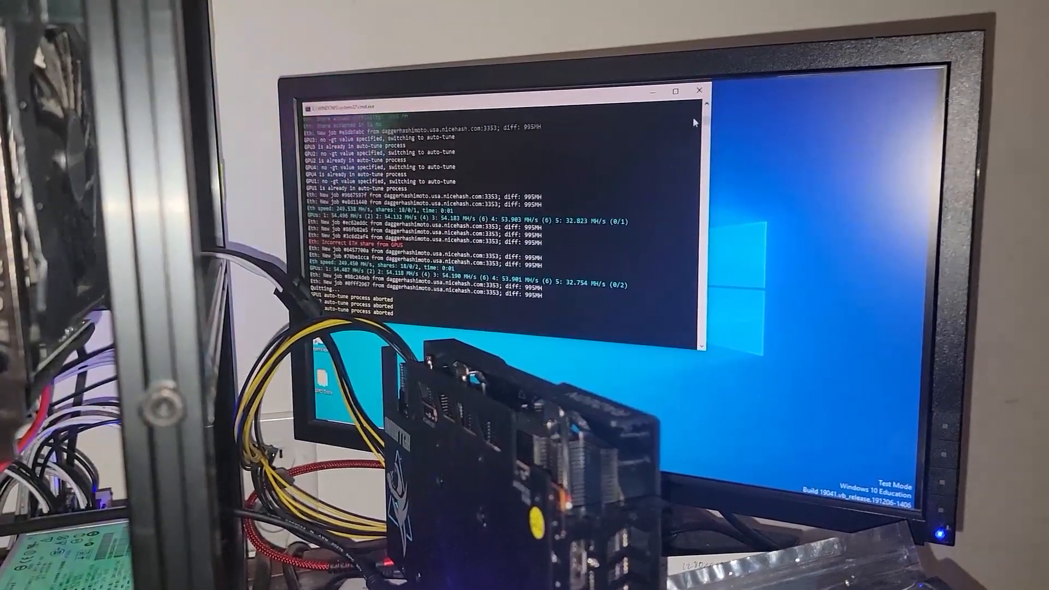
Step: Quit the PhoenixMiner run in Command Prompt so auto-tune aborts and mining stops
{"action": "left_click", "coordinate": [700, 90]}
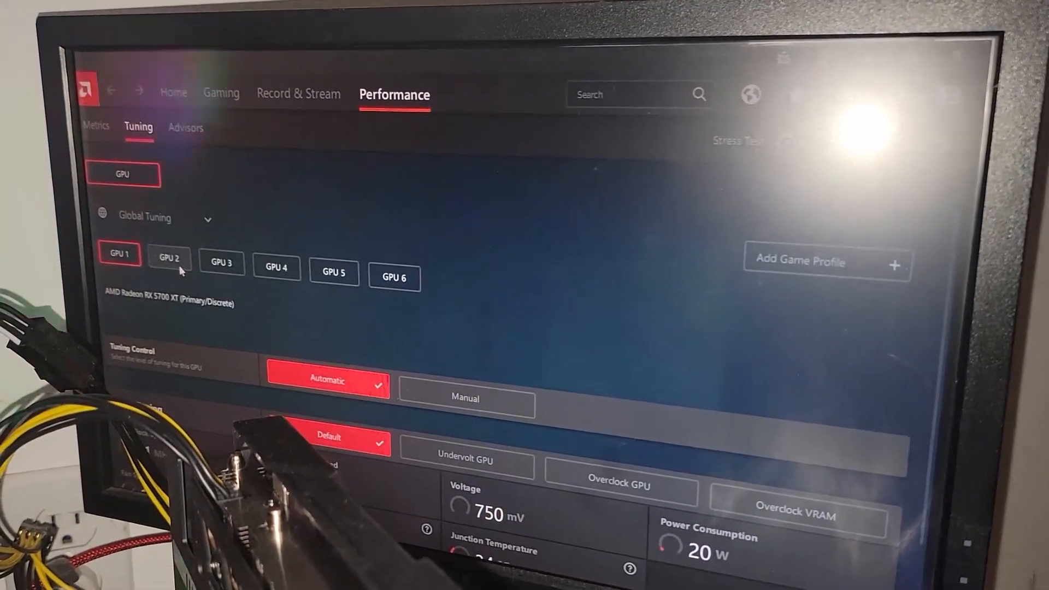
Step: Review GPU 2 (RX 590) tuning, the System GPU list, and GPU 4's graphics settings
{"action": "left_click", "coordinate": [169, 258]}
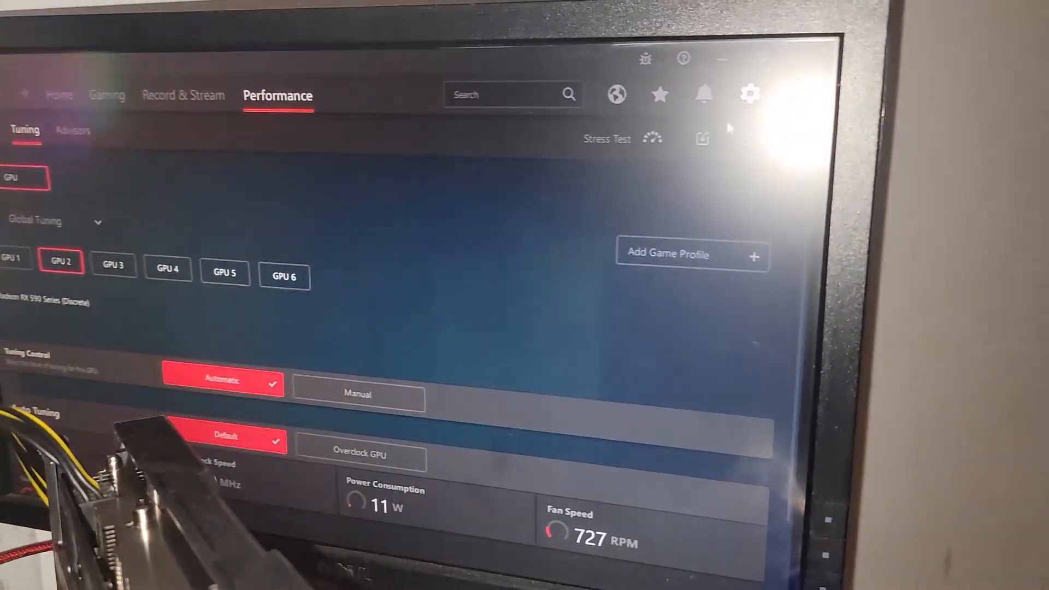
{"action": "left_click", "coordinate": [749, 95]}
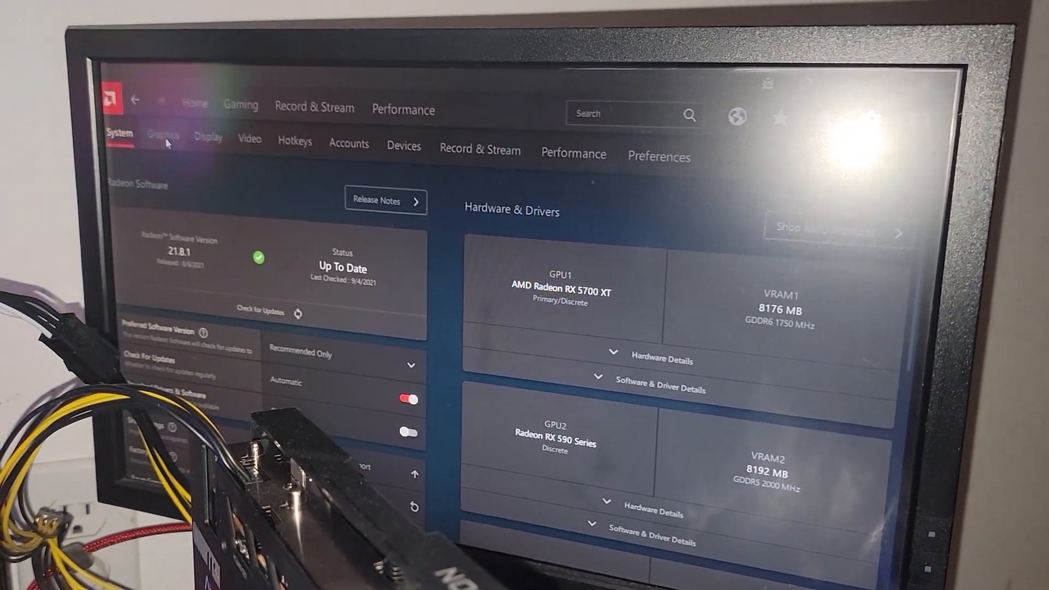
{"action": "left_click", "coordinate": [164, 135]}
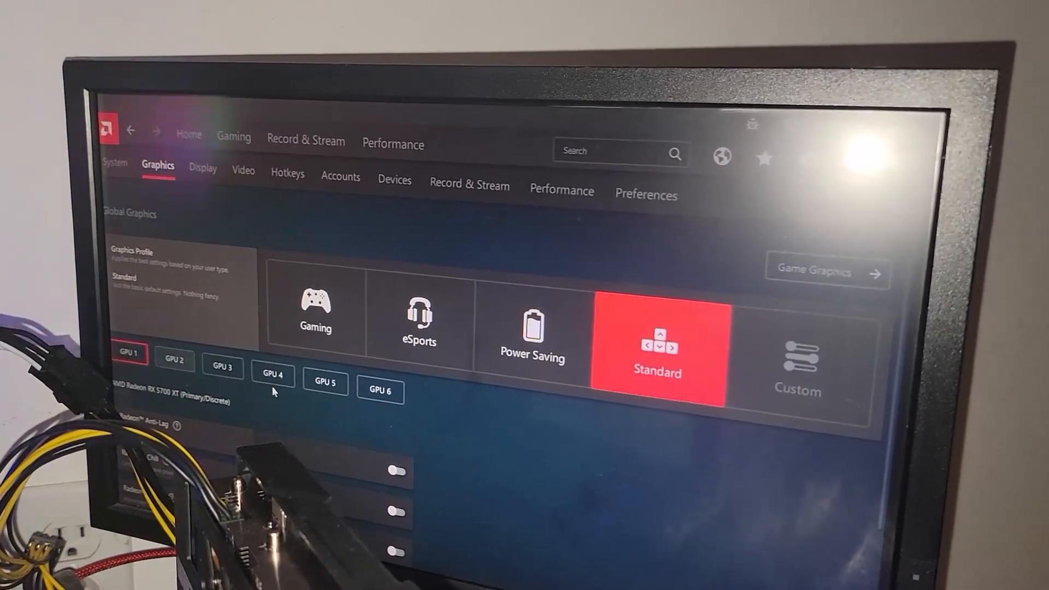
{"action": "left_click", "coordinate": [174, 361]}
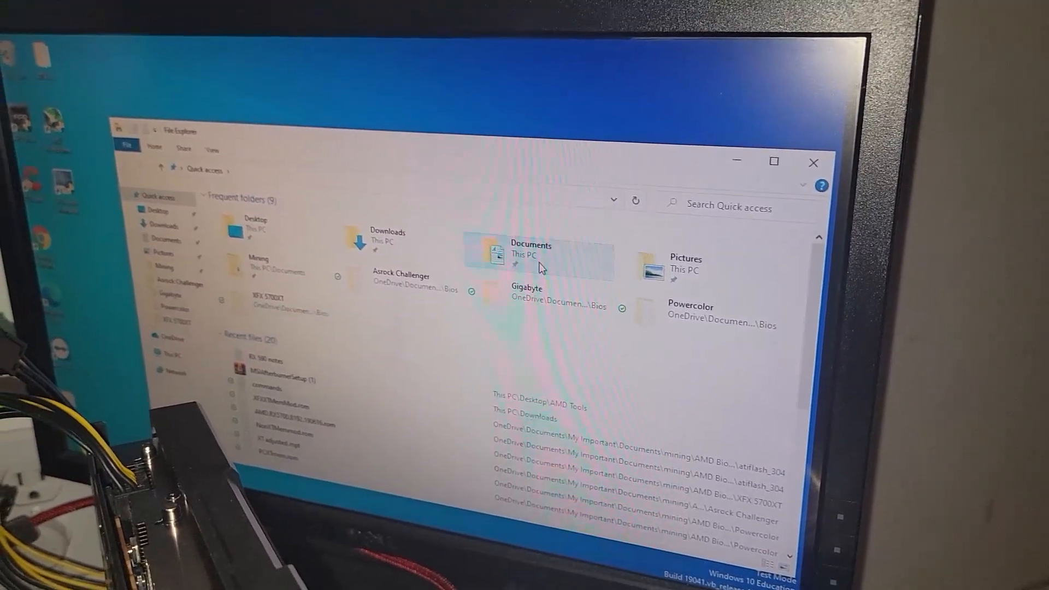
Step: Browse from Documents into the Phoenix Miner folder to reach PhoenixMiner_5.7b_Windows
{"action": "double_click", "coordinate": [530, 249]}
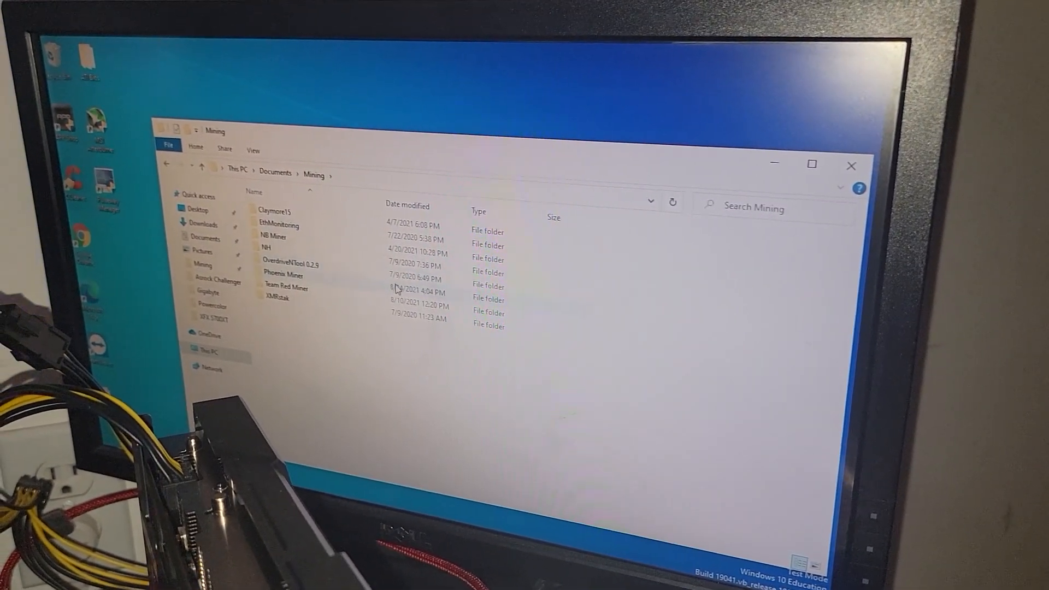
{"action": "double_click", "coordinate": [282, 275]}
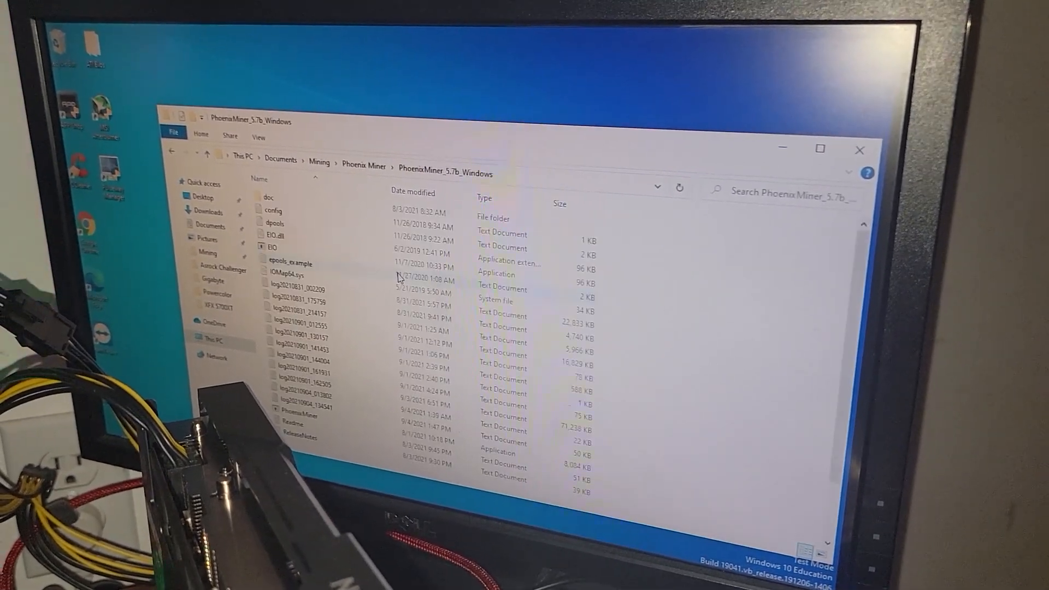